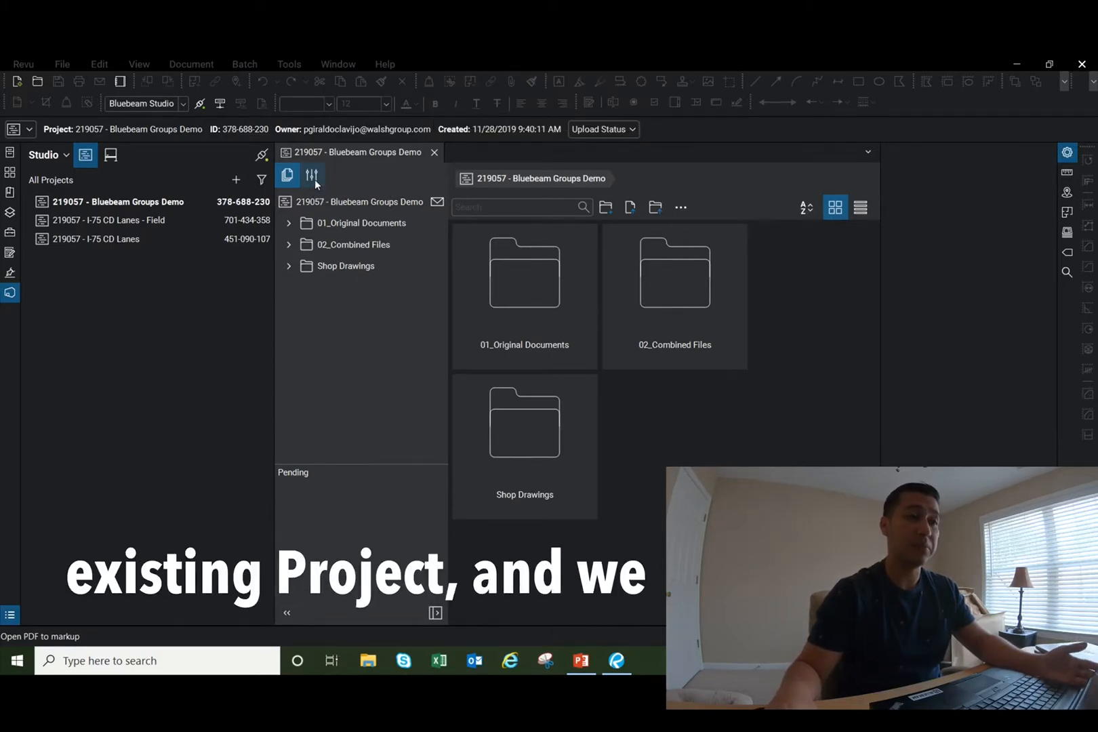
# In Project Settings, User Access, add the subcontractor's email as an allowed invitee
pyautogui.click(310, 175)
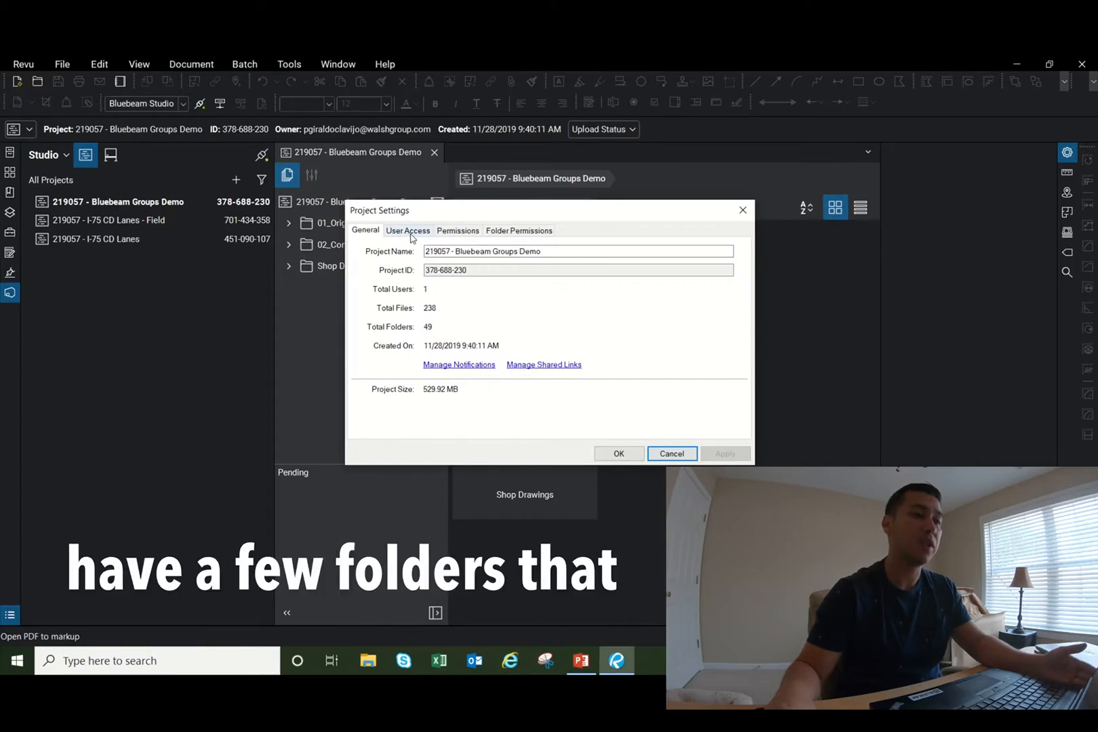
pyautogui.click(408, 231)
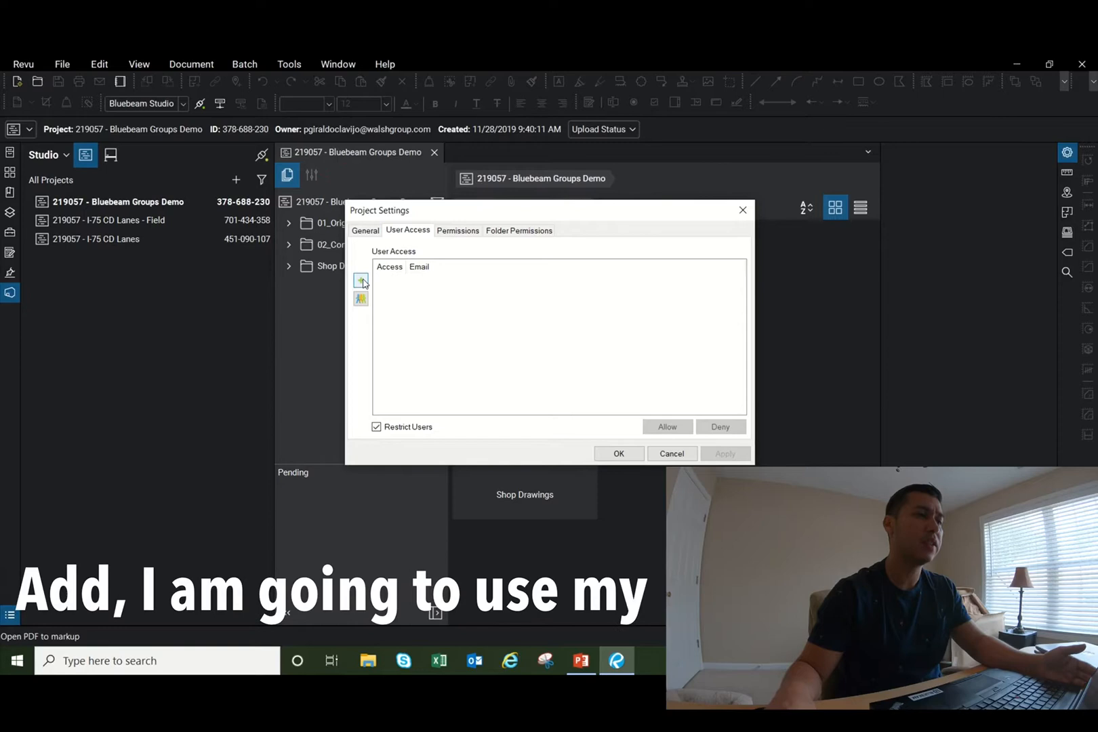
pyautogui.click(361, 280)
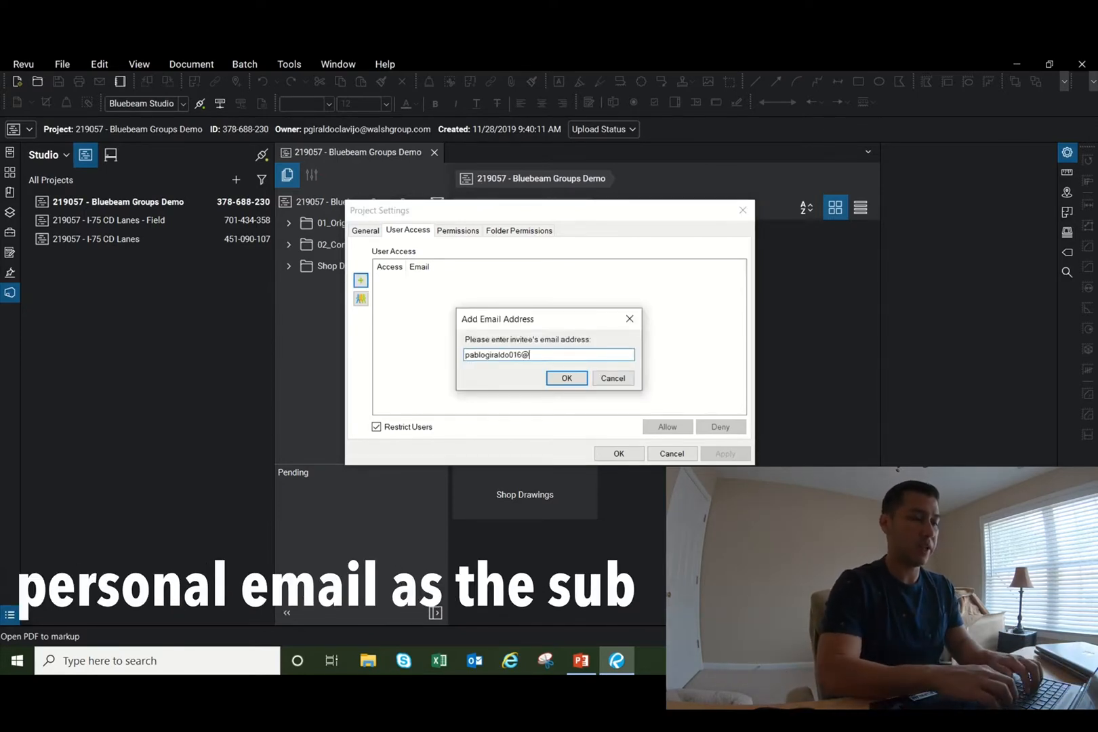
pyautogui.click(566, 378)
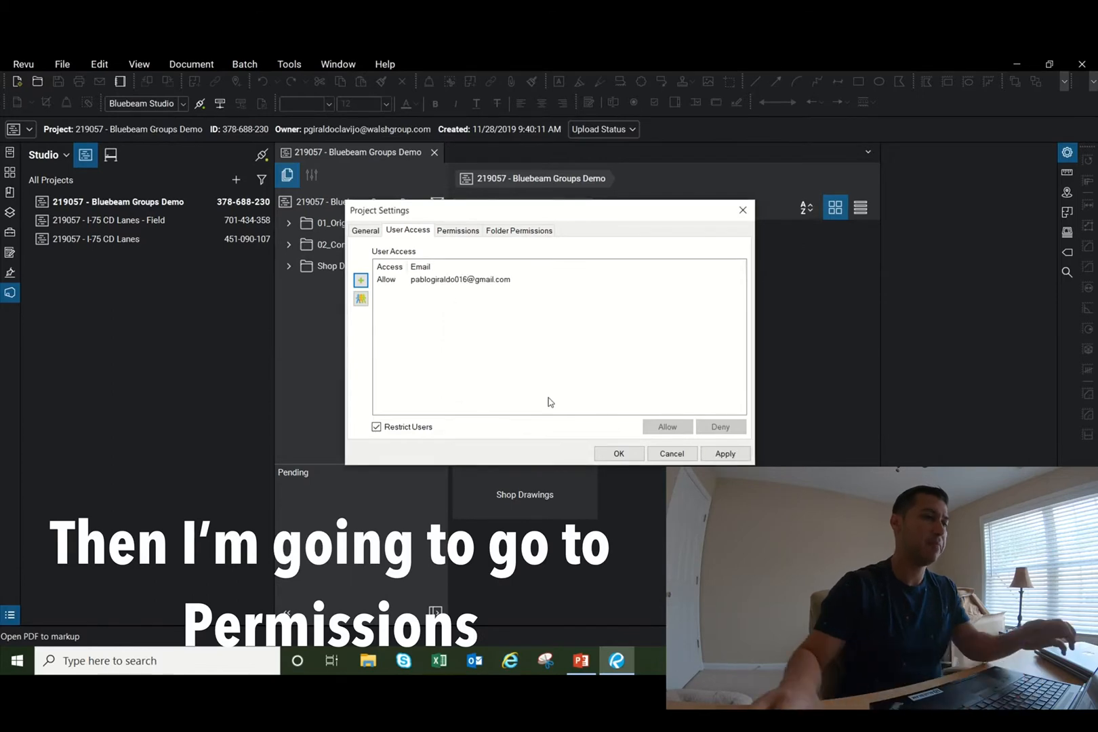
pyautogui.click(458, 229)
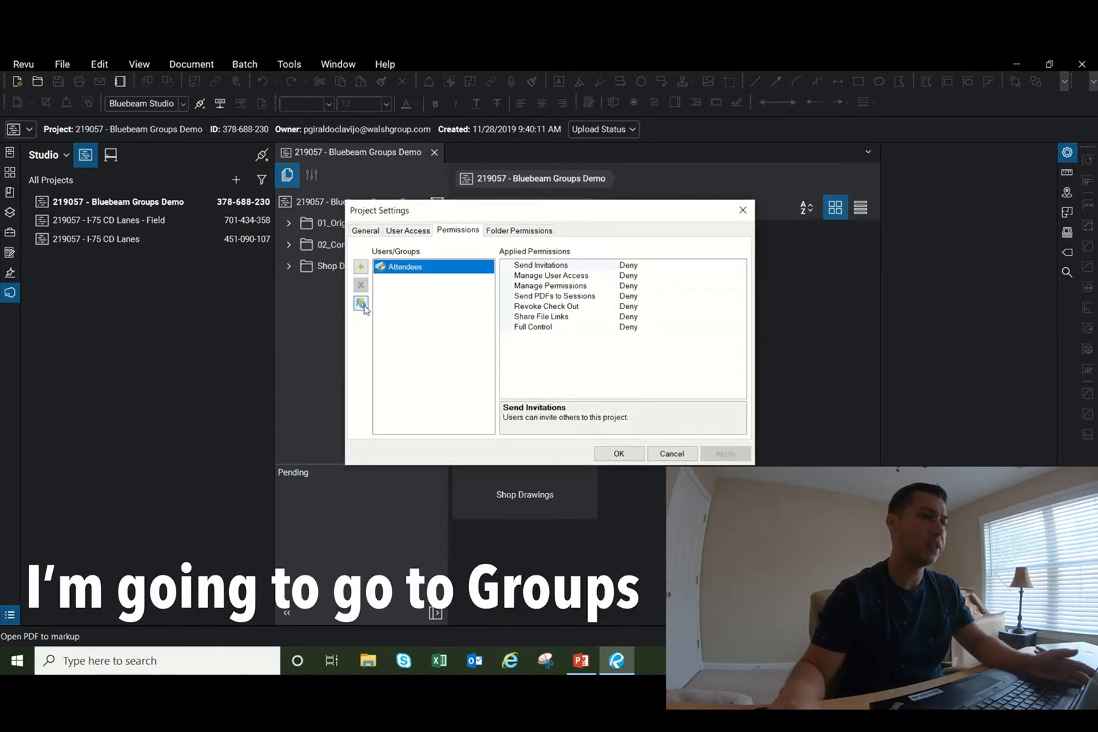
pyautogui.click(360, 303)
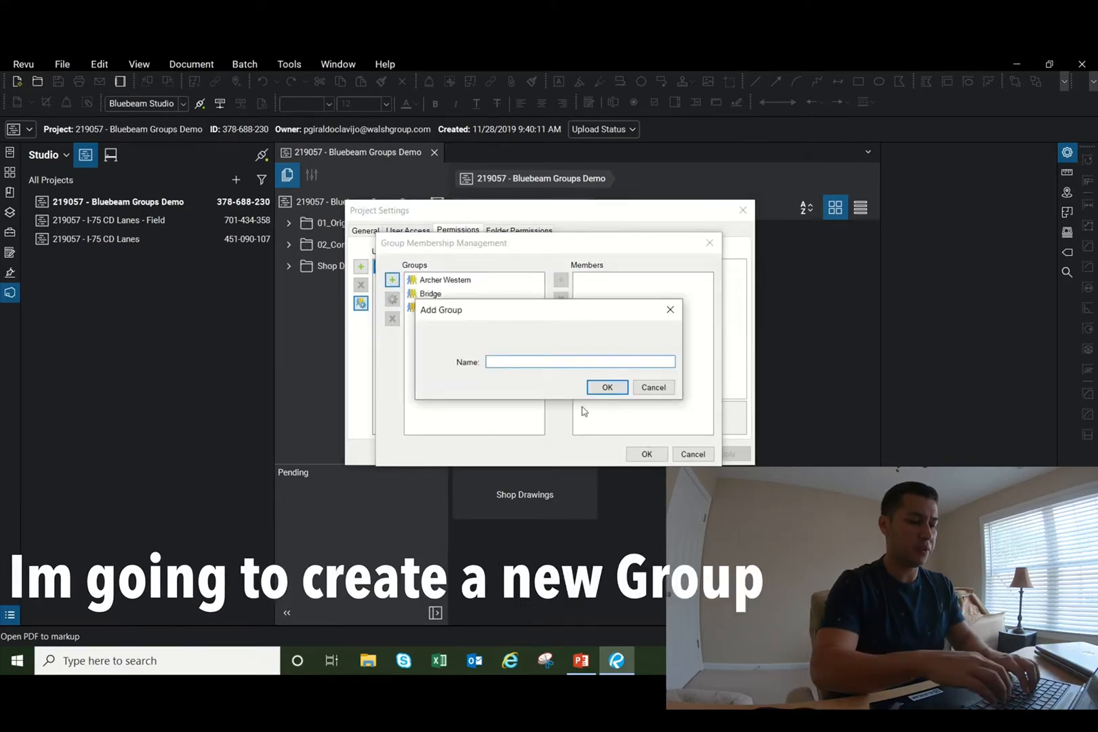
pyautogui.write('Sub')
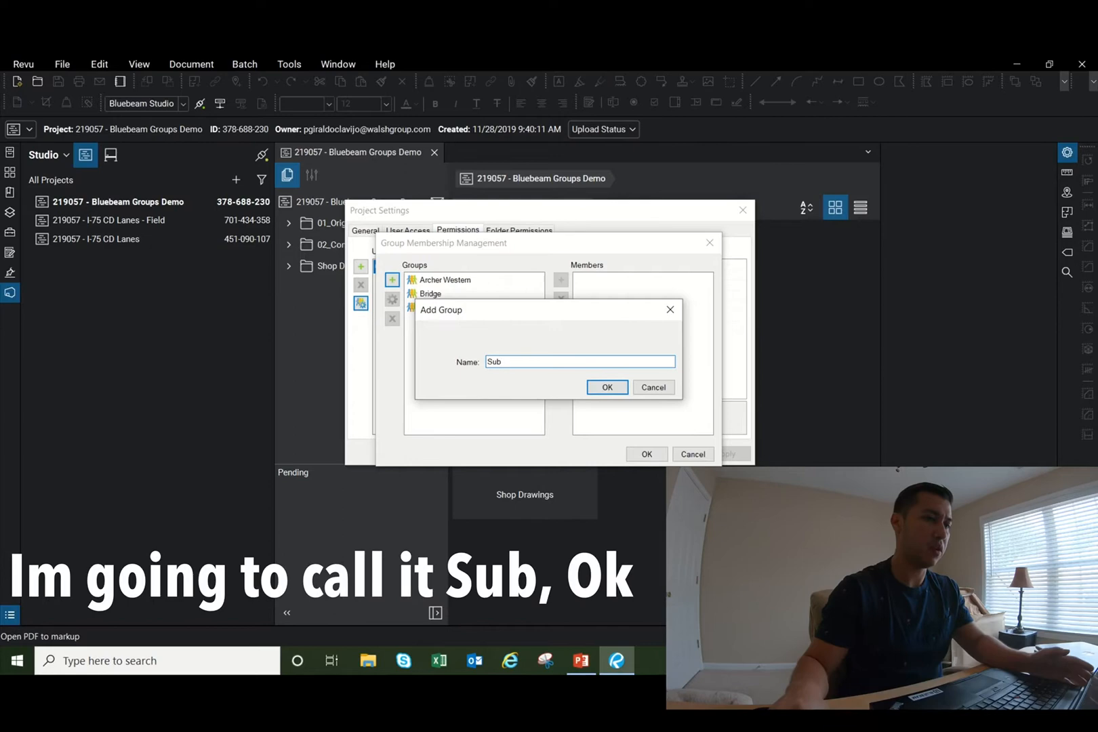
pyautogui.click(606, 386)
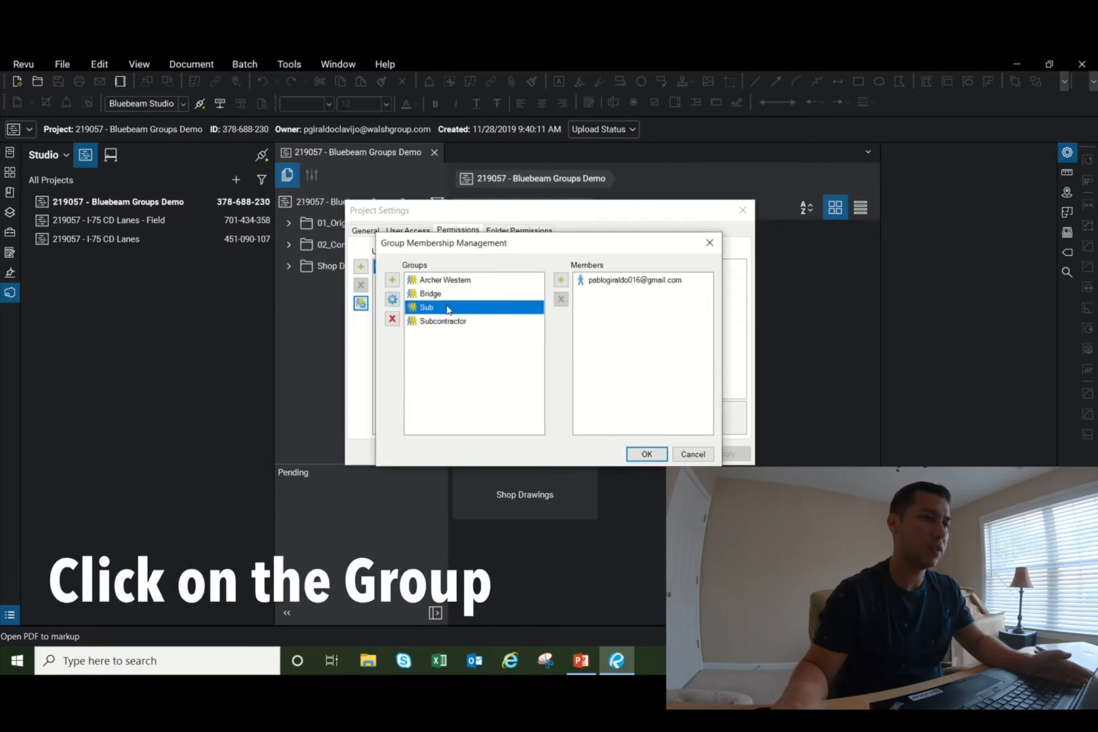
pyautogui.click(560, 280)
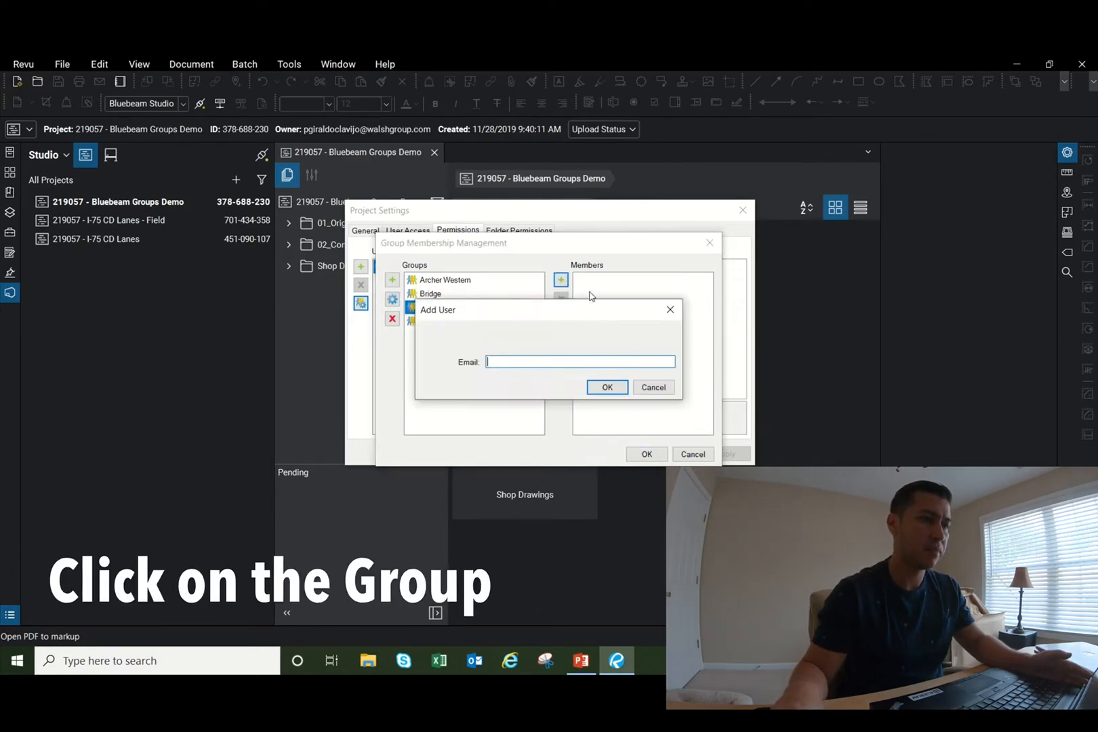
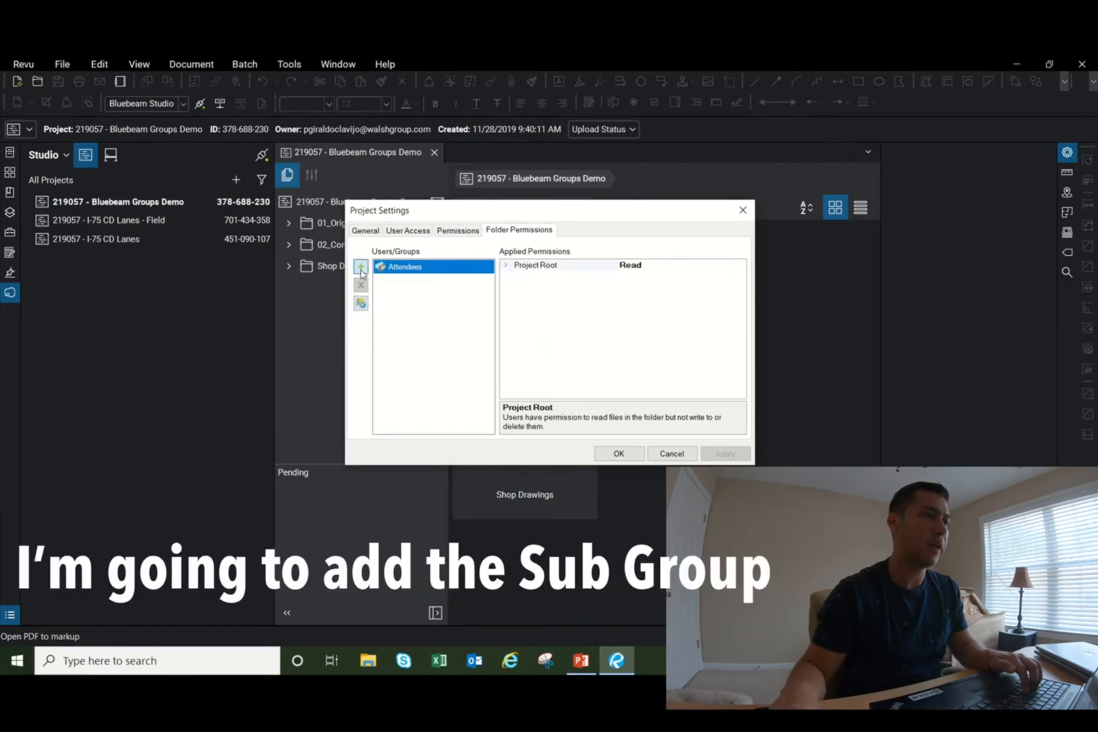
# Add the Sub group to Folder Permissions and give it Read on the latest revision under 02_Combined Files
pyautogui.click(360, 265)
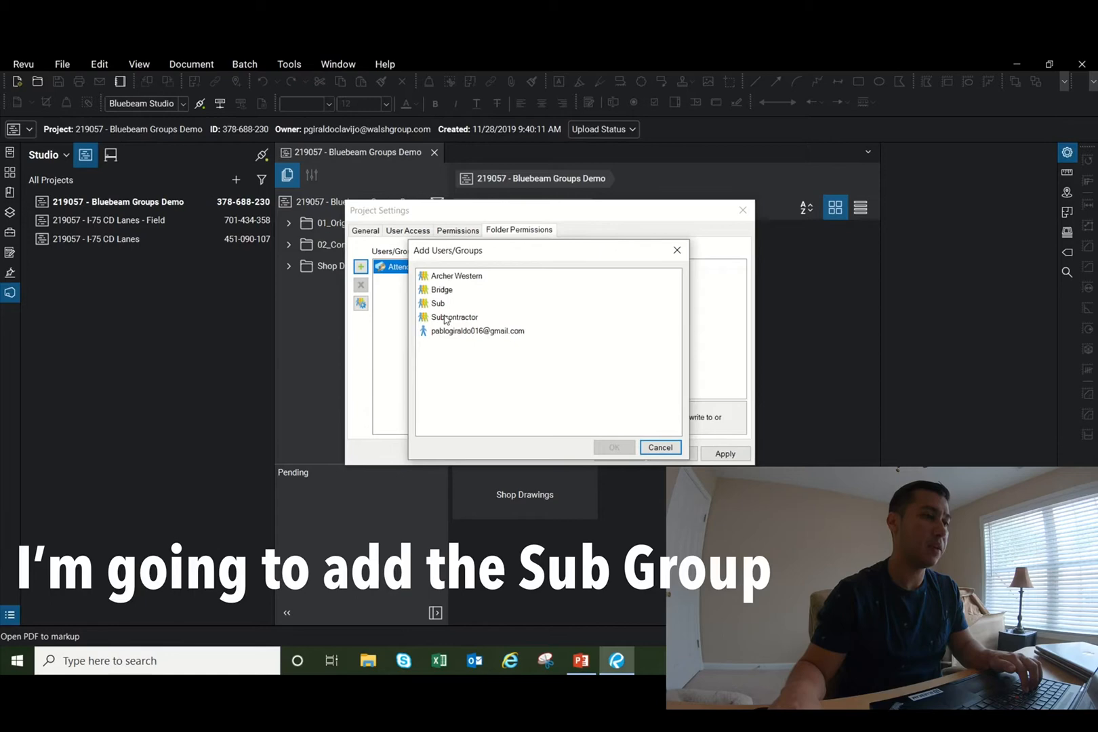
pyautogui.click(612, 448)
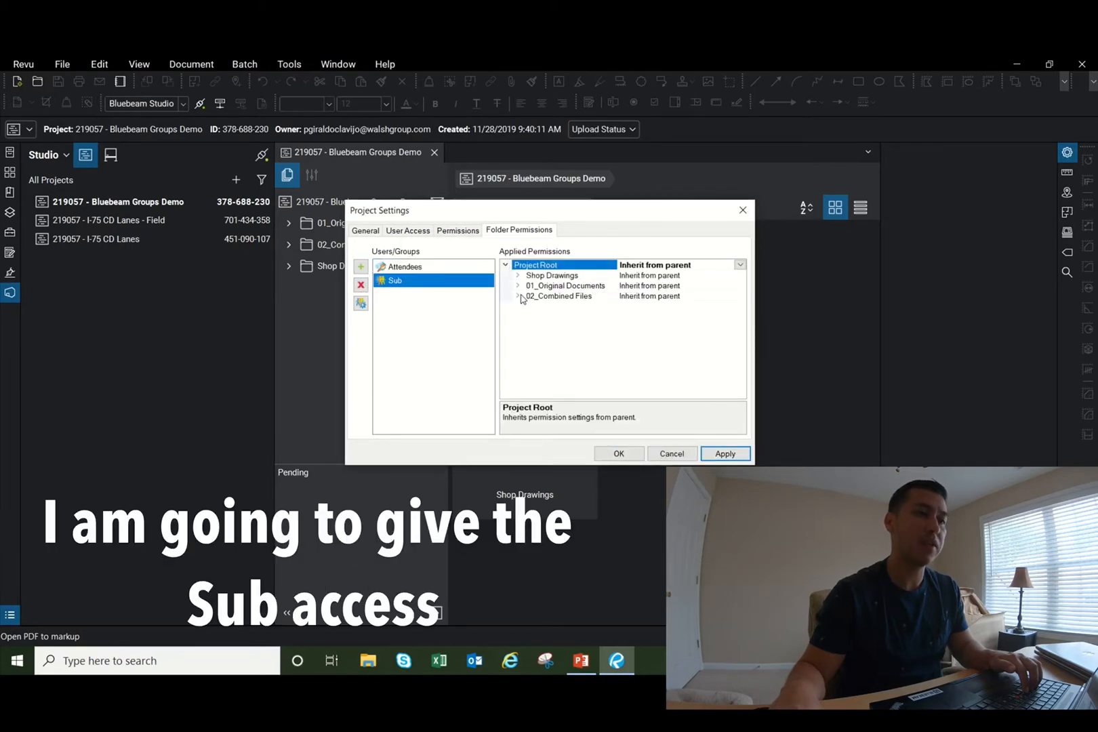
pyautogui.click(517, 295)
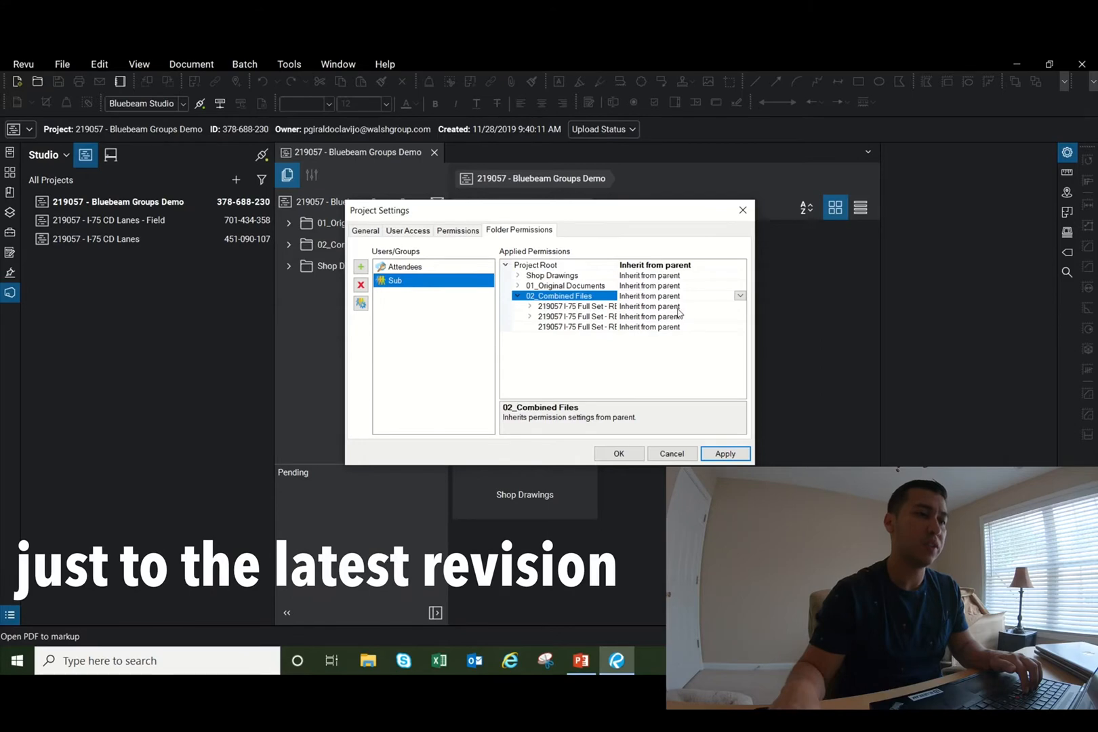
pyautogui.click(566, 326)
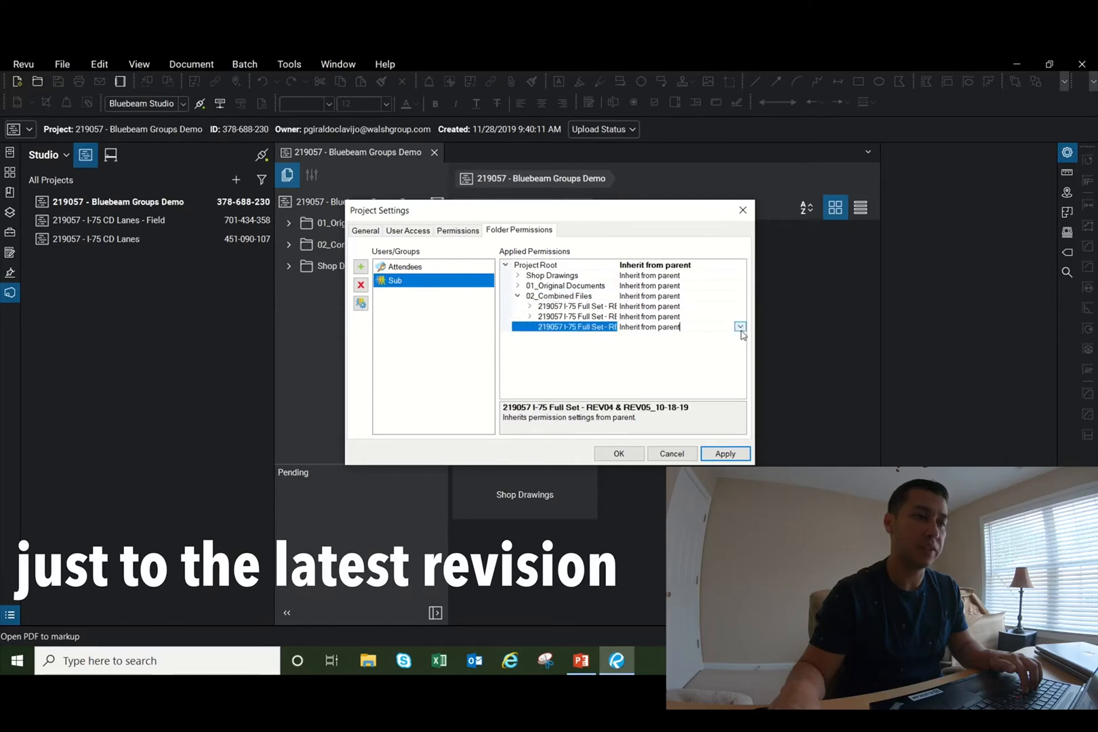
pyautogui.click(740, 326)
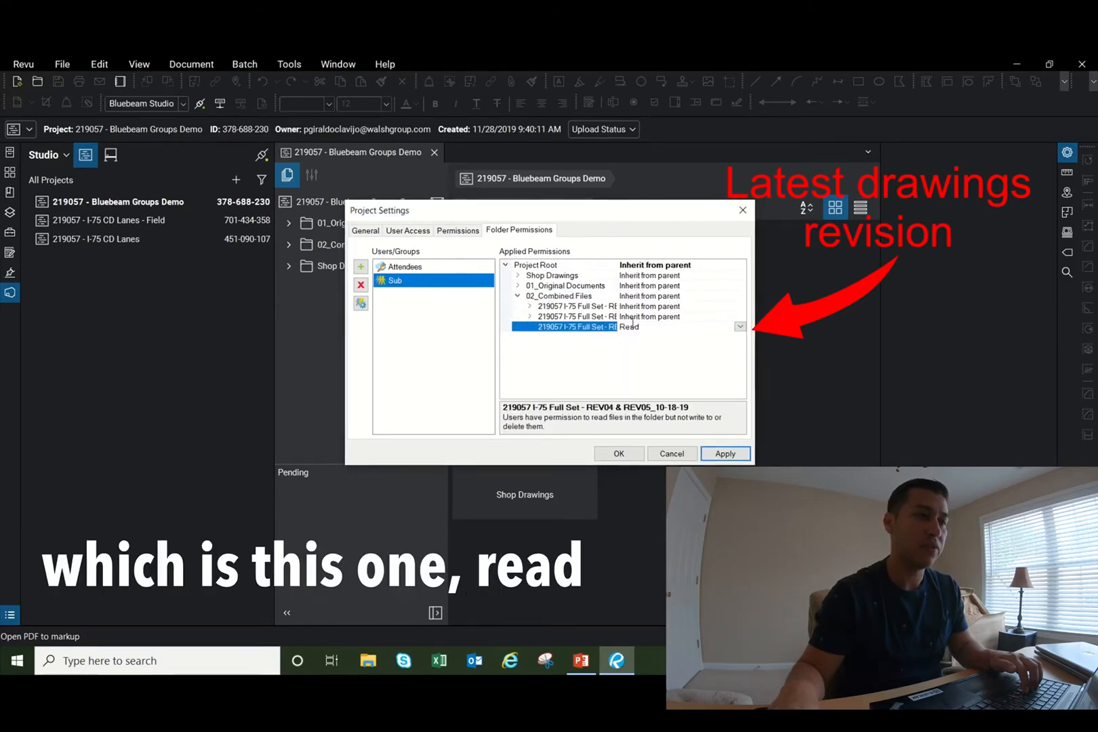
# Set the older revision folders to Hidden for Sub, apply, and start inviting the subcontractor
pyautogui.click(740, 327)
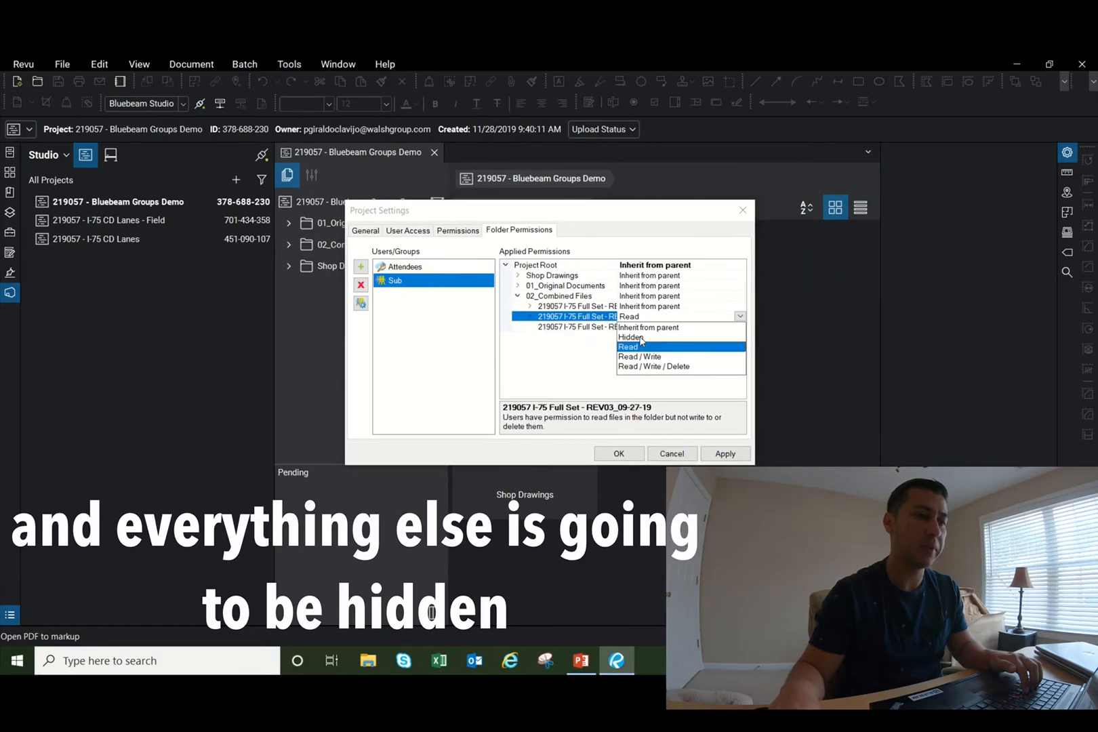
pyautogui.click(630, 337)
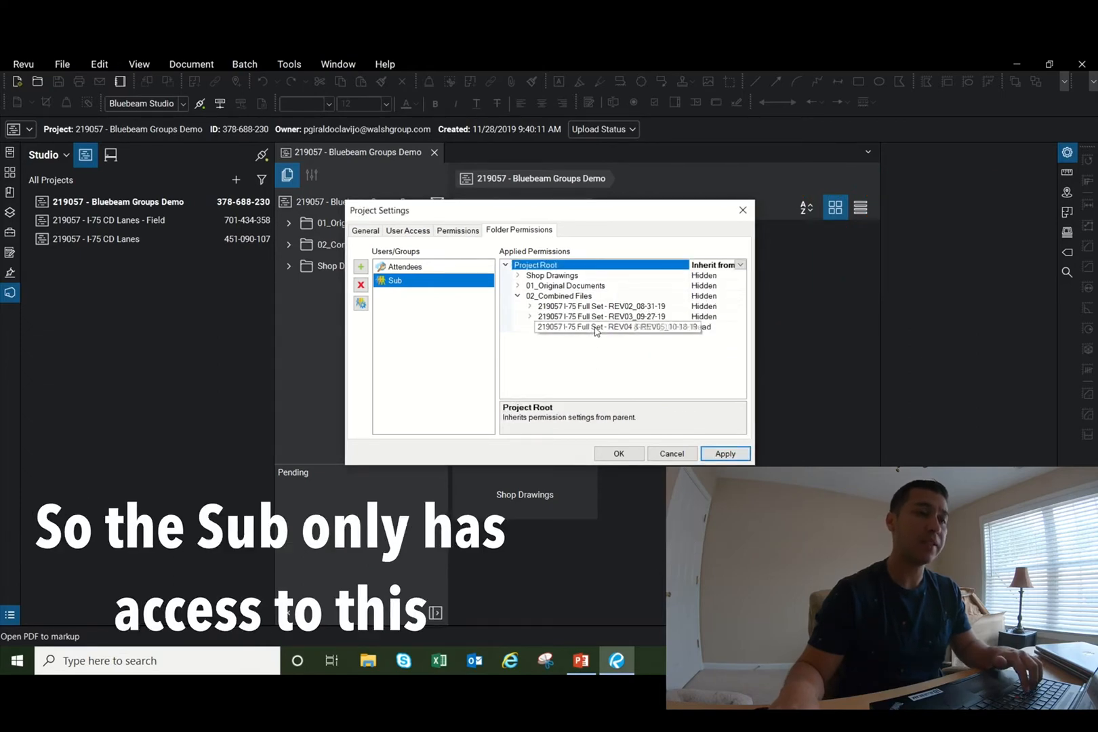
pyautogui.click(599, 326)
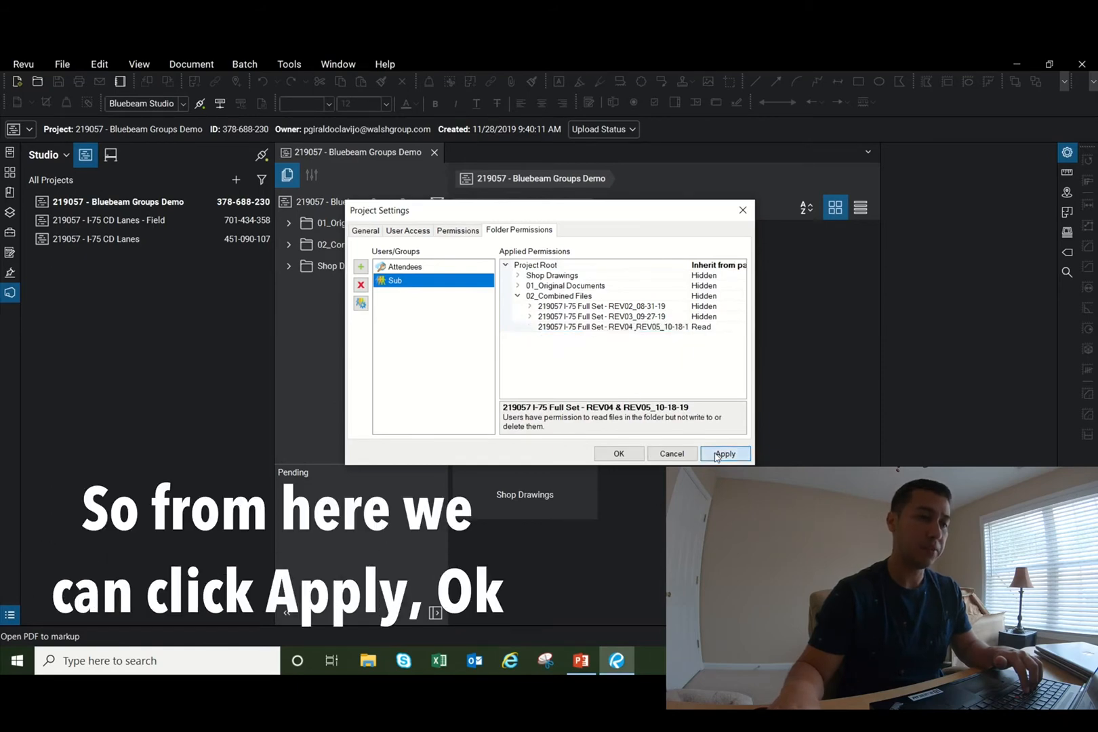
pyautogui.click(618, 453)
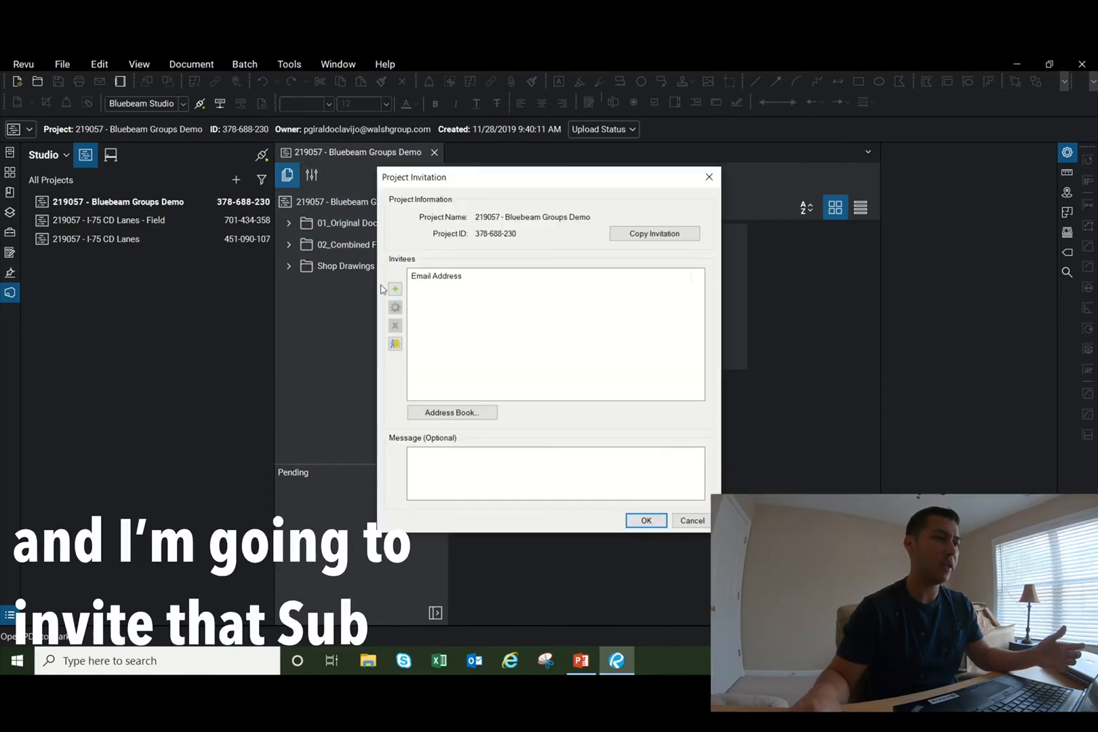
pyautogui.click(395, 288)
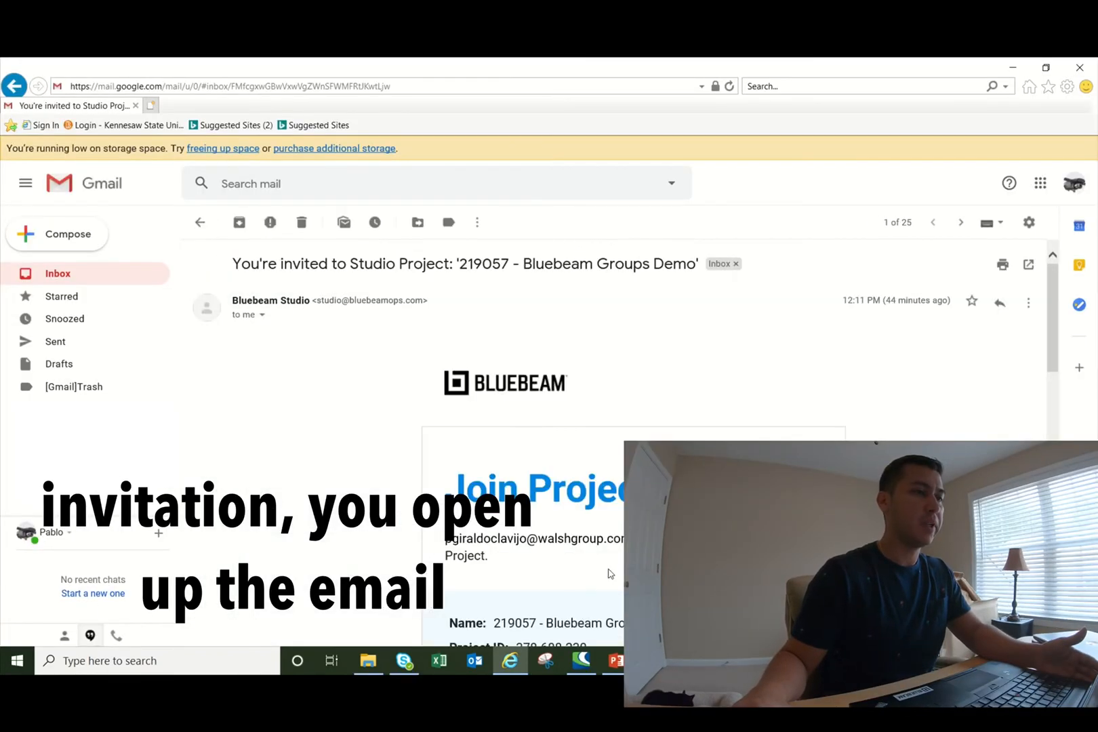
# Accept the Bluebeam Studio invitation in Gmail and choose to open the project in Revu
pyautogui.scroll(-3)
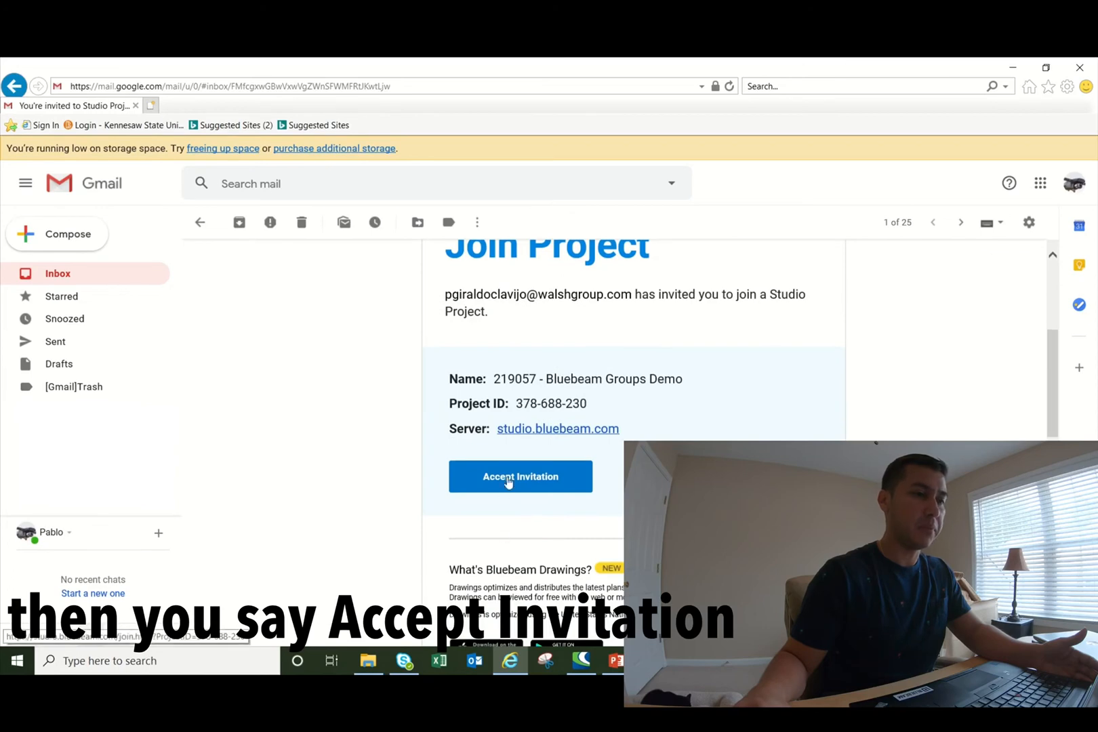
pyautogui.click(520, 475)
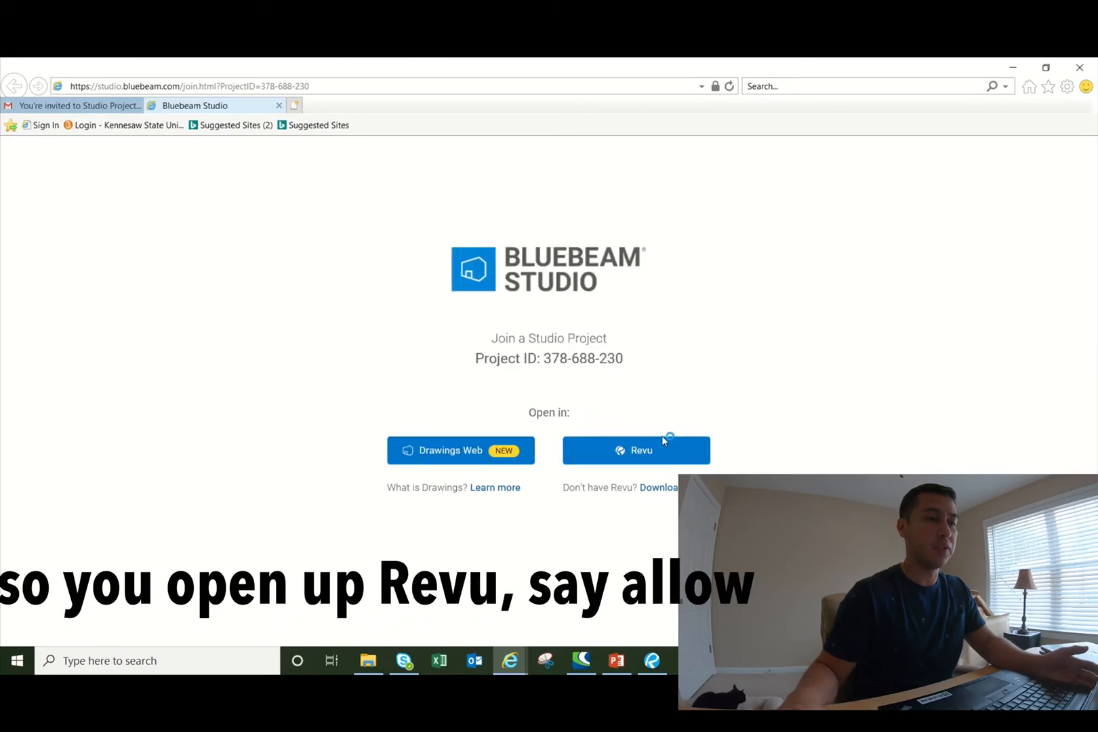
pyautogui.click(635, 450)
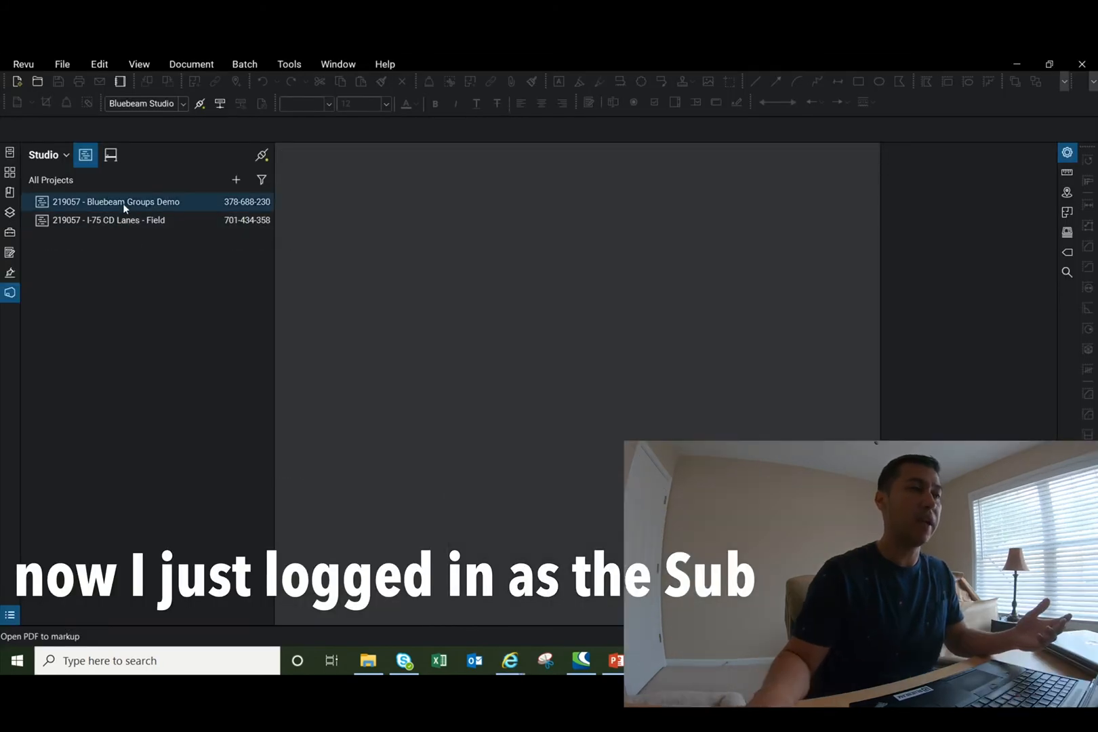
# As Sub, open Bluebeam Groups Demo and 02_Combined Files to see only the latest revision, then sign out
pyautogui.doubleClick(117, 202)
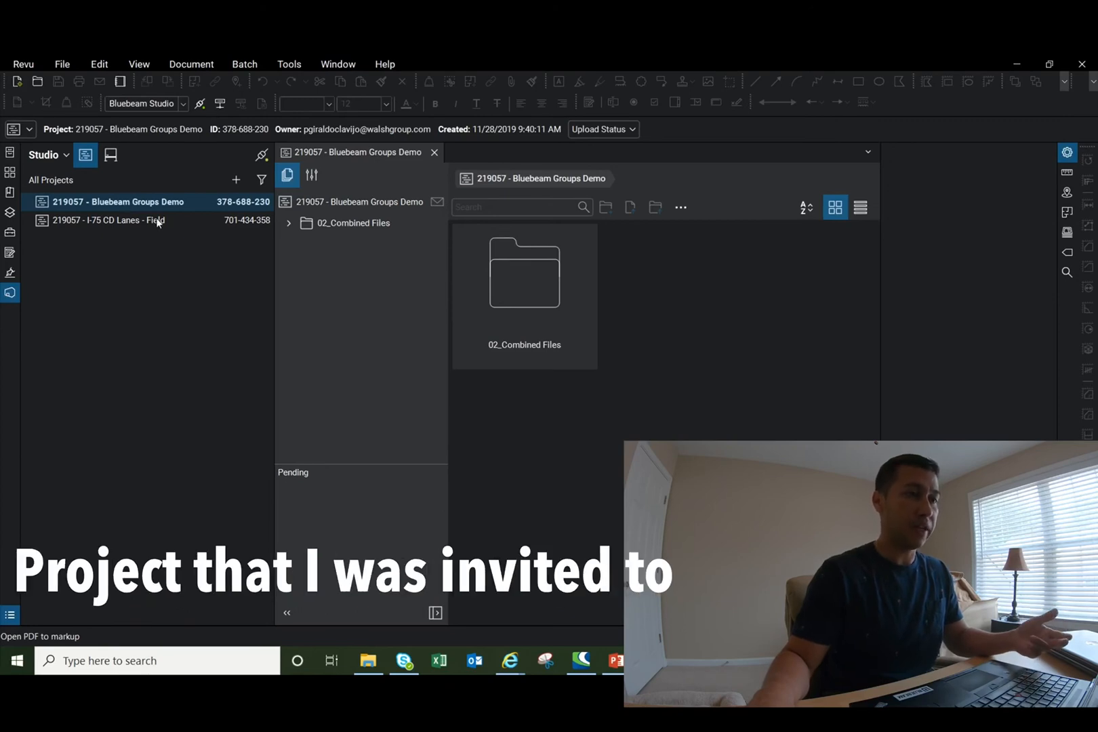
pyautogui.doubleClick(523, 271)
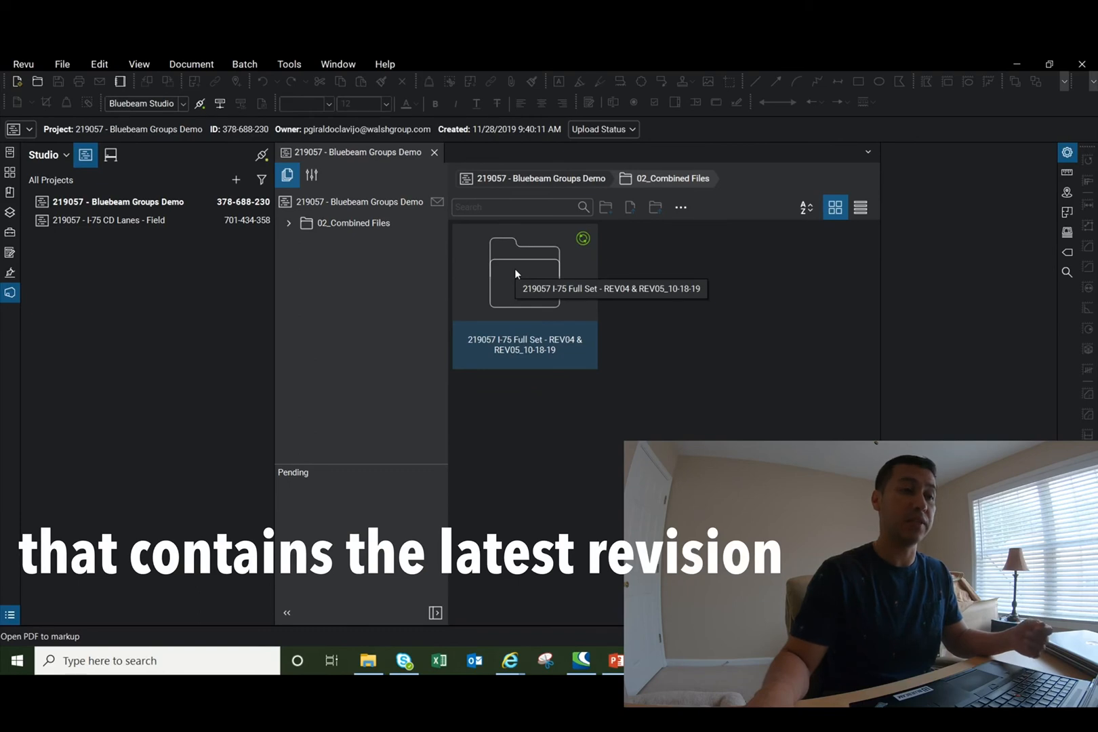
pyautogui.click(45, 154)
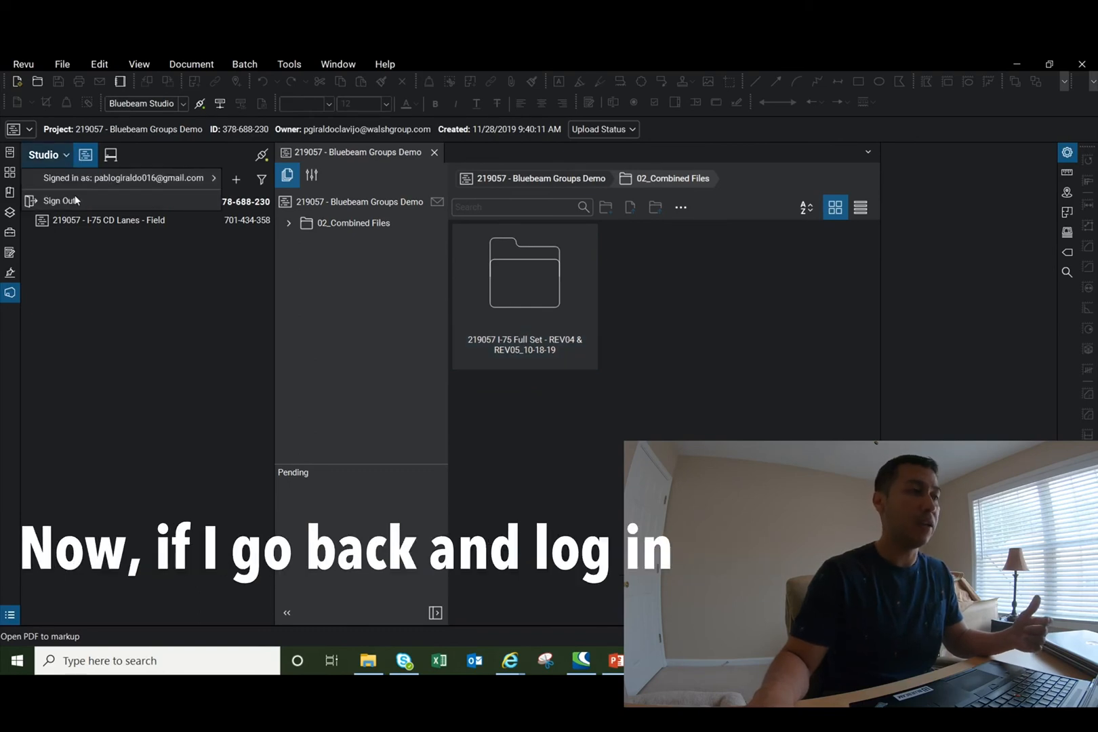
pyautogui.click(61, 201)
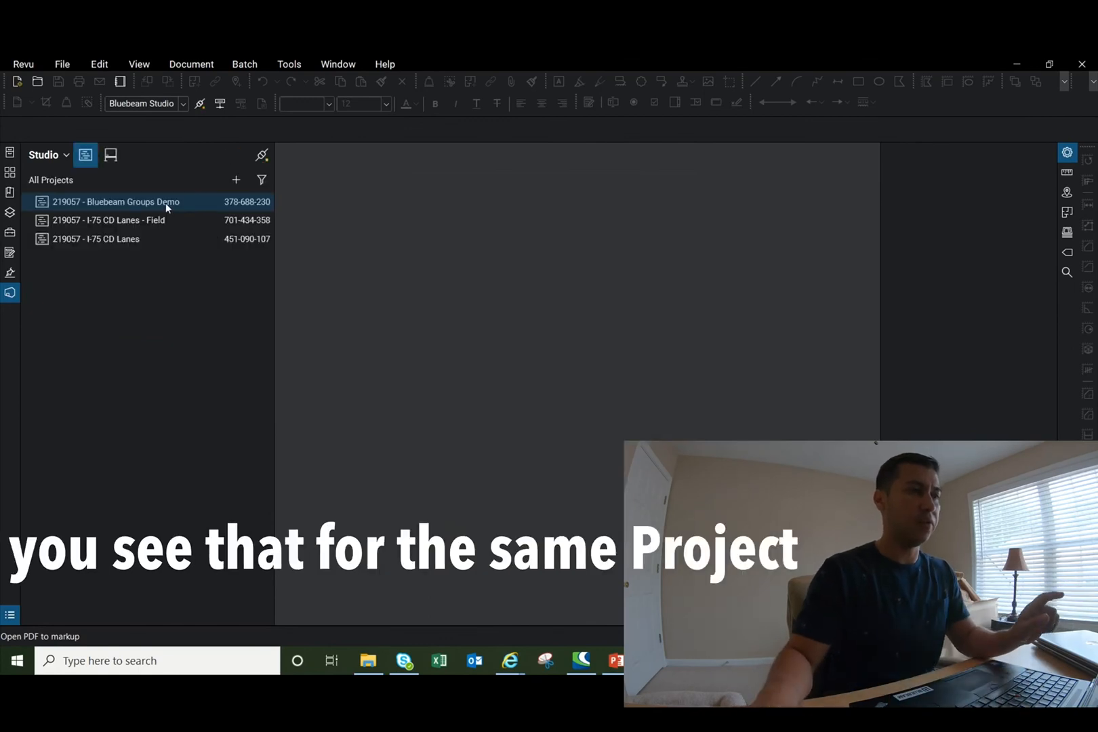
# As owner, open Bluebeam Groups Demo showing all three folders and select 02_Combined Files
pyautogui.doubleClick(115, 202)
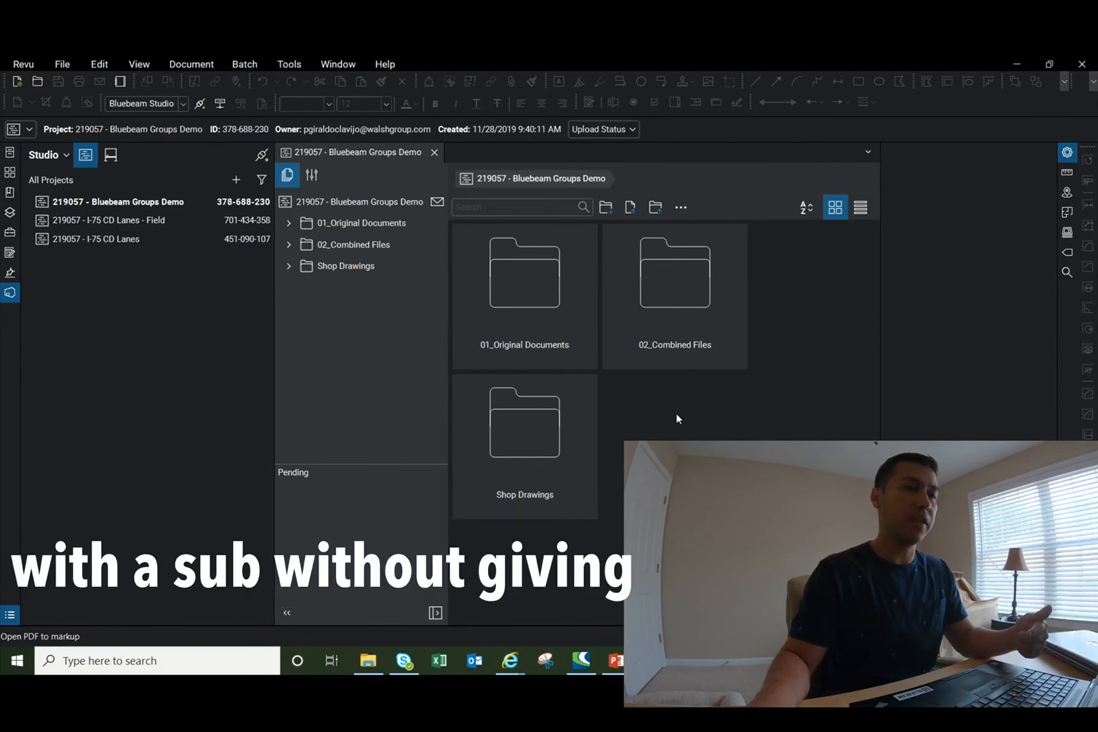
pyautogui.click(674, 273)
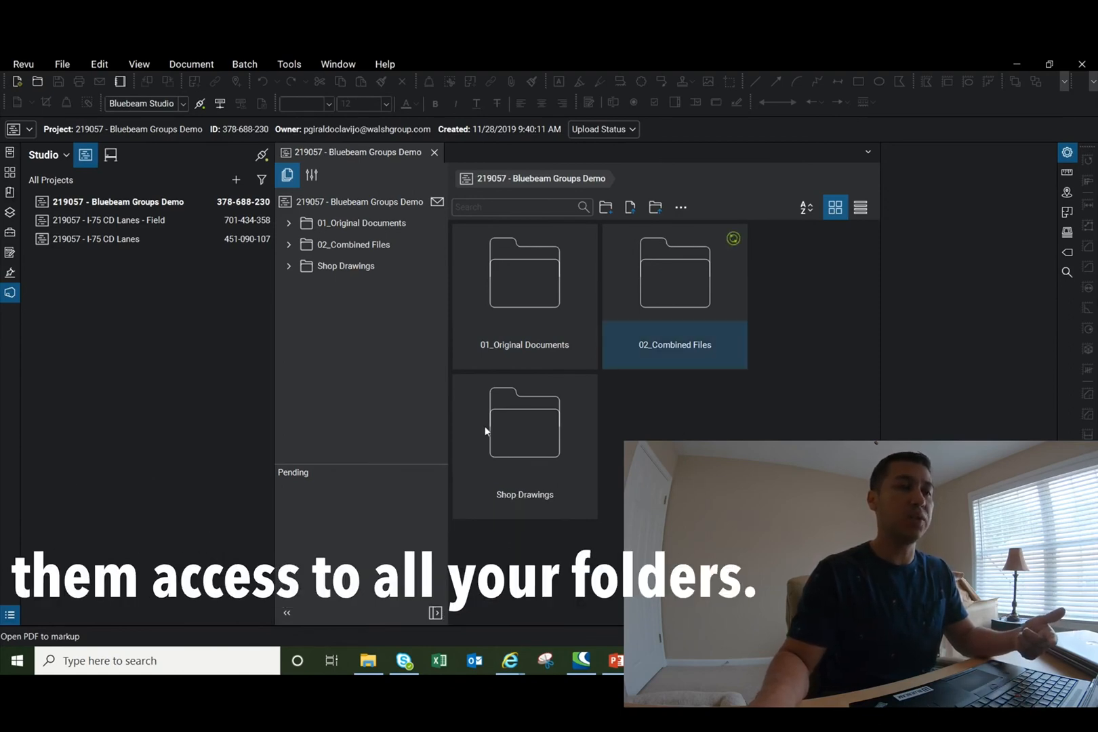